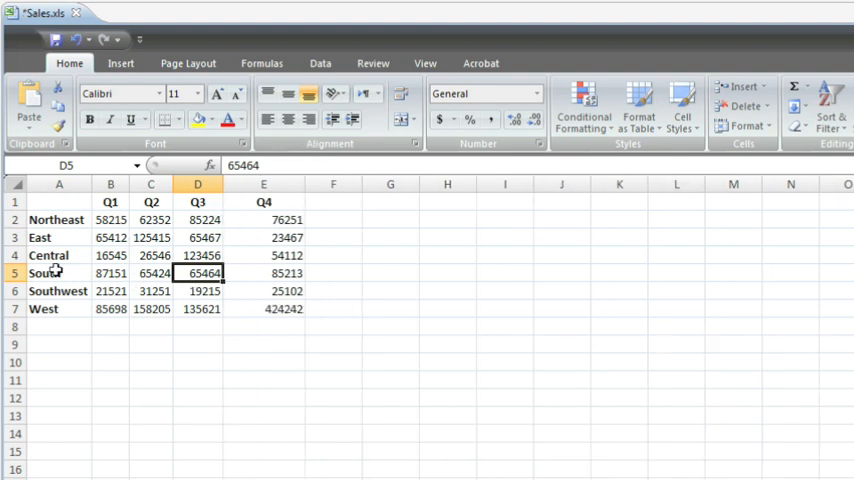
{"action": "mouse_move", "coordinate": [241, 211]}
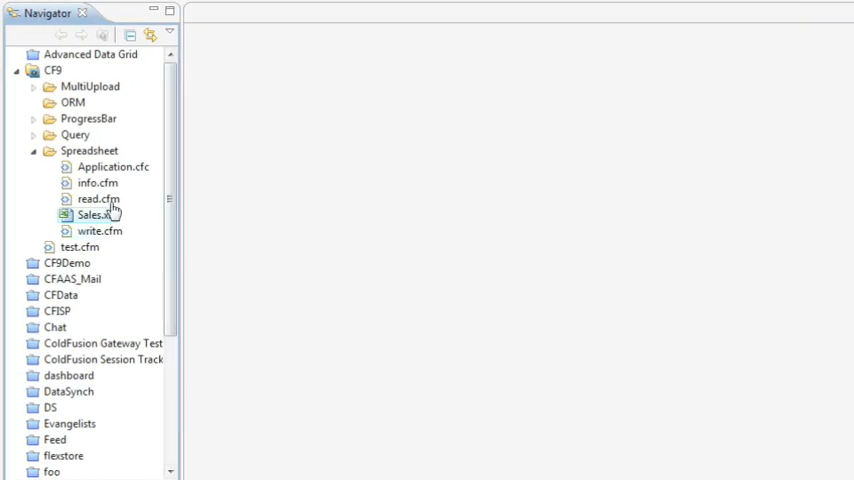
Open read.cfm from the Navigator to see its Sales.xls reading output and code.
{"action": "double_click", "coordinate": [99, 198]}
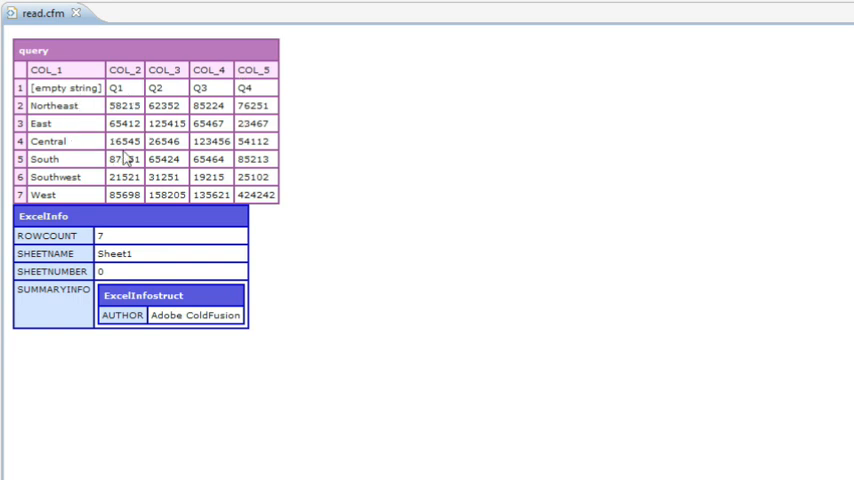
{"action": "mouse_move", "coordinate": [139, 249]}
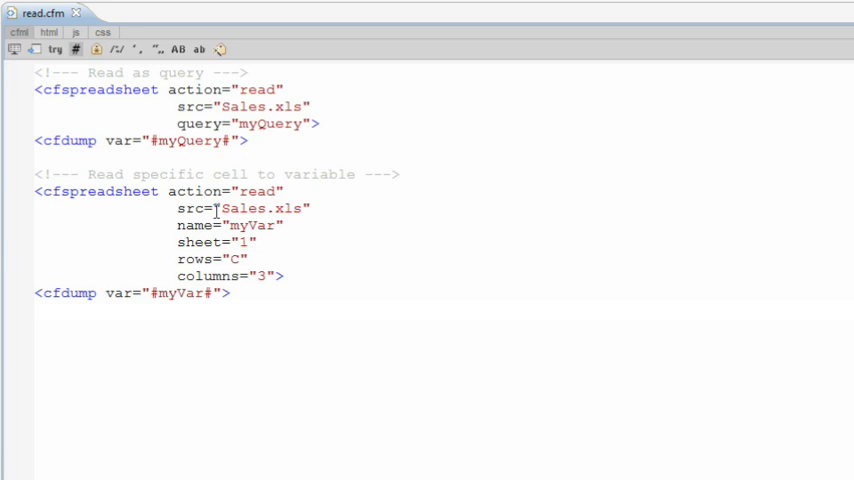
Close the read.cfm tab, leaving the editor area empty.
{"action": "left_click", "coordinate": [240, 123]}
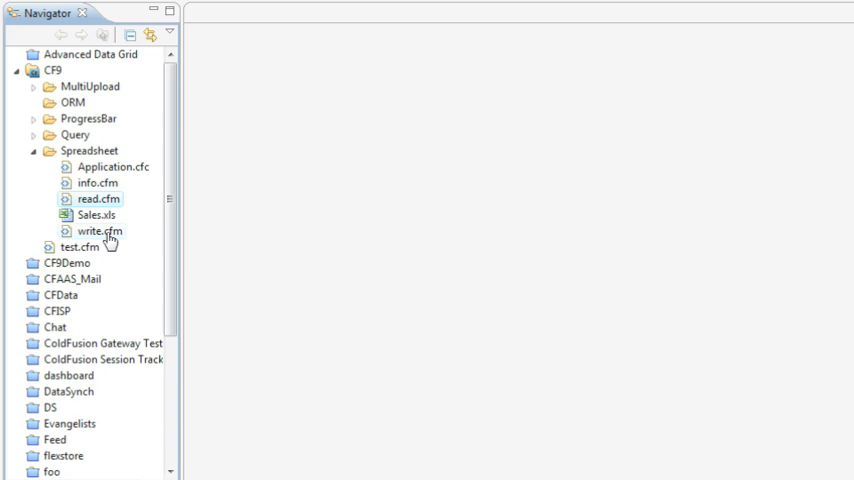
Reopen Sales.xls in the In-Place Editor and maximize it to fill the workspace.
{"action": "double_click", "coordinate": [97, 214]}
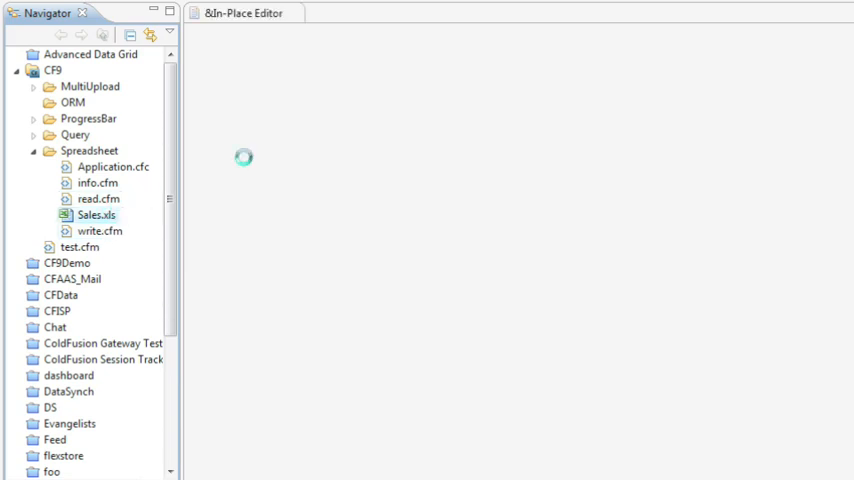
{"action": "double_click", "coordinate": [95, 215]}
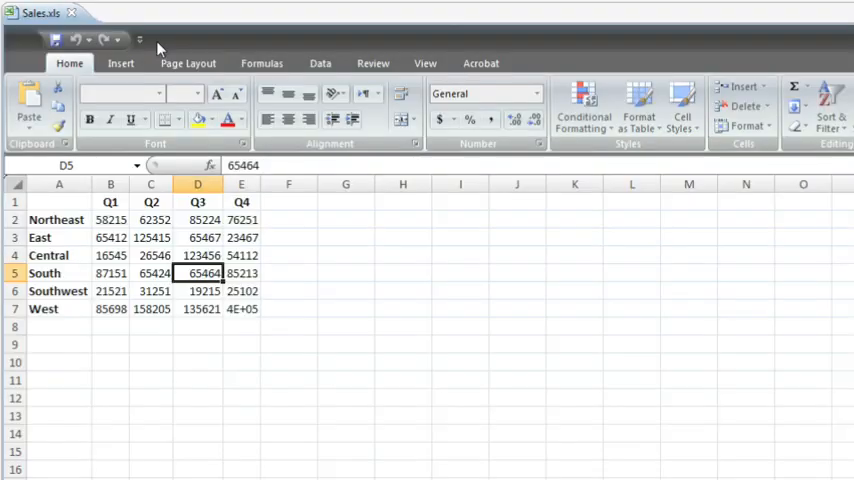
{"action": "left_click_drag", "start_coordinate": [270, 184], "coordinate": [312, 184]}
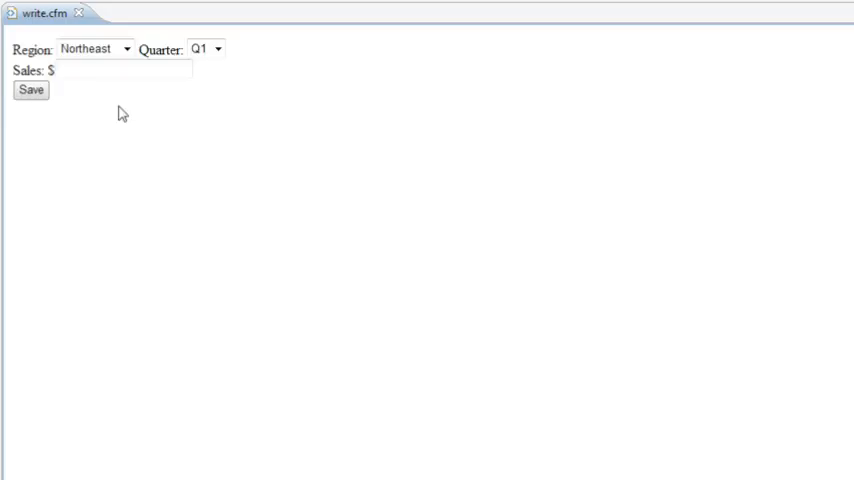
Submit the write.cfm form with region West, quarter Q4 and sales 50000.
{"action": "left_click", "coordinate": [90, 48]}
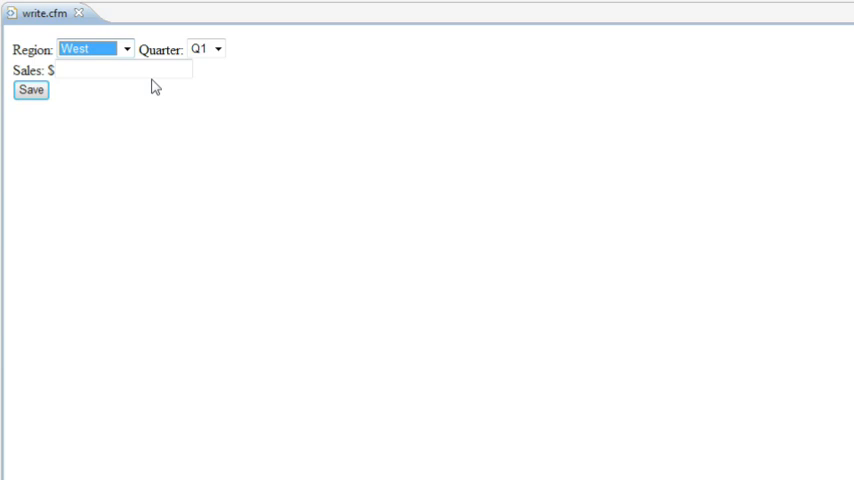
{"action": "left_click", "coordinate": [205, 48]}
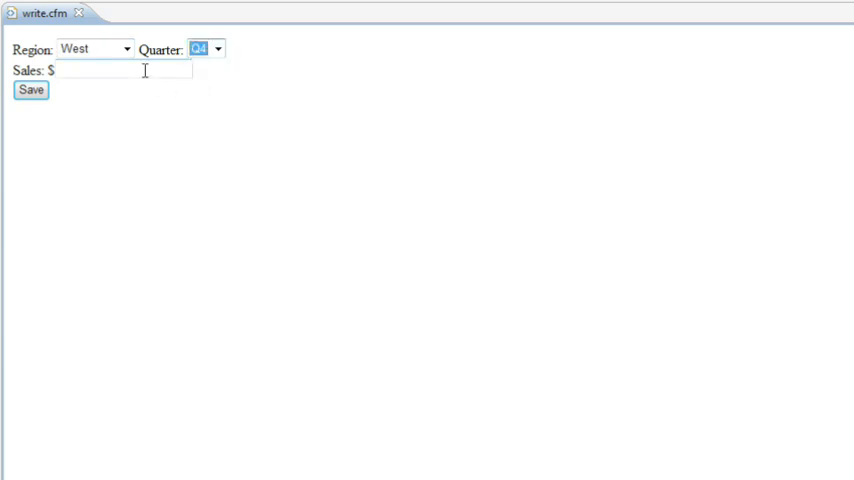
{"action": "type", "text": "50000"}
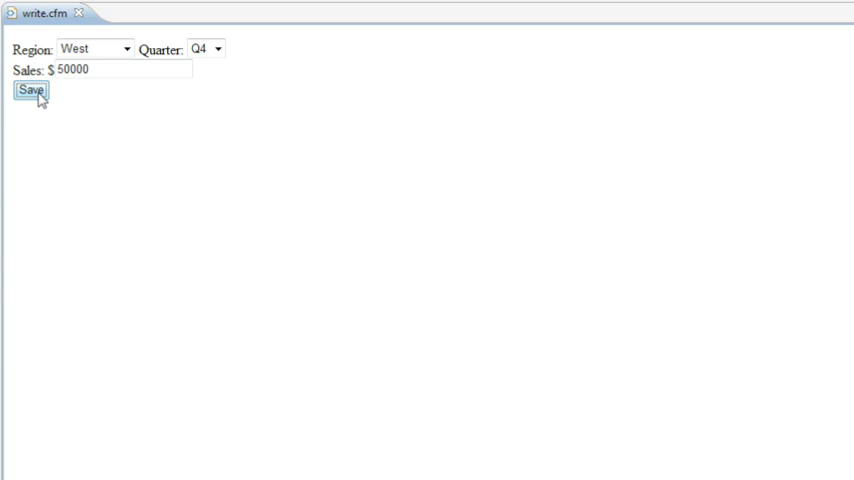
{"action": "left_click", "coordinate": [30, 90]}
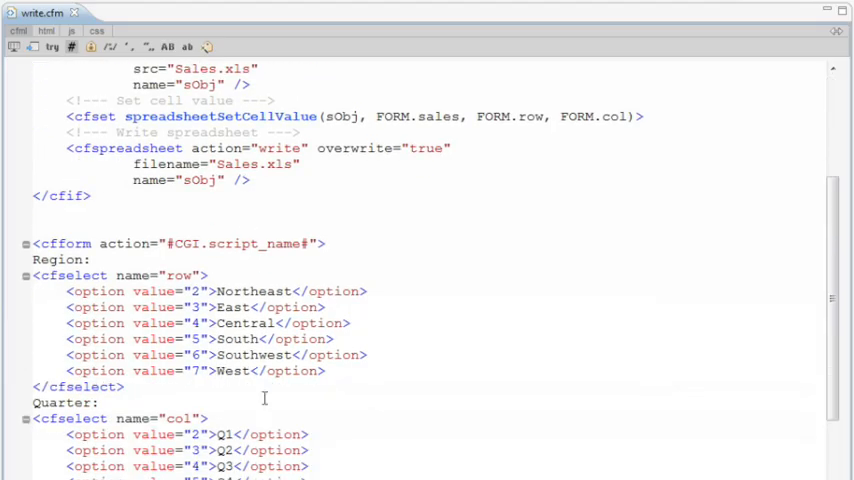
Scroll through the write.cfm source to review the code.
{"action": "scroll", "scroll_direction": "down", "scroll_amount": 3}
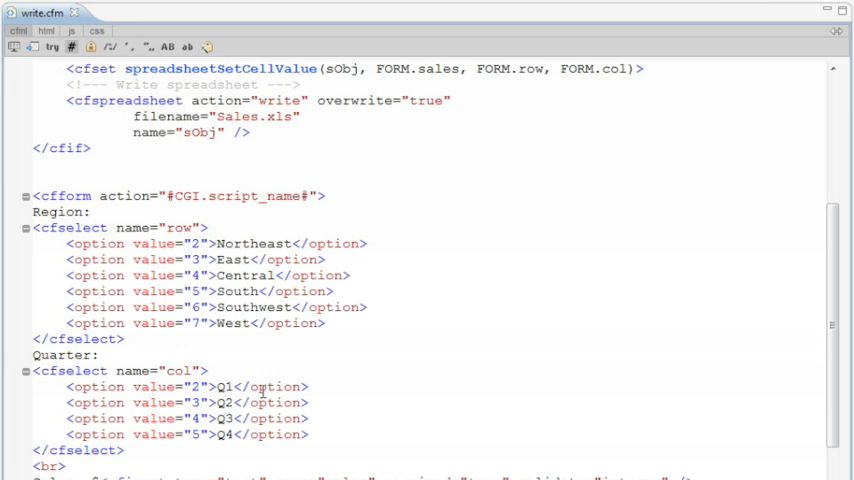
{"action": "scroll", "scroll_direction": "up", "scroll_amount": 3}
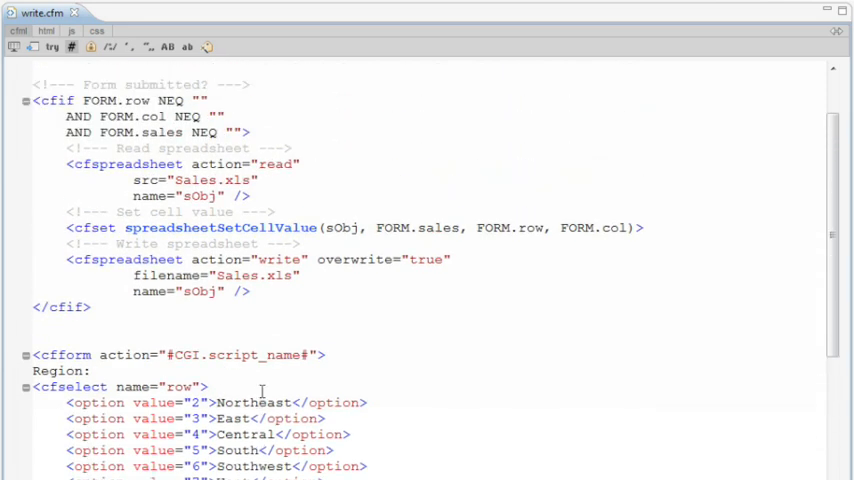
{"action": "scroll", "scroll_direction": "up", "scroll_amount": 3}
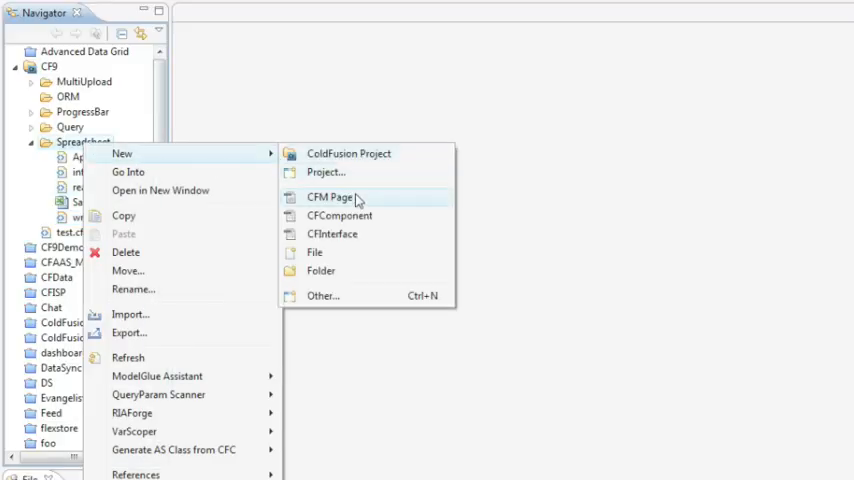
Add a new CFM page named 'create' to the Spreadsheet folder.
{"action": "left_click", "coordinate": [329, 197]}
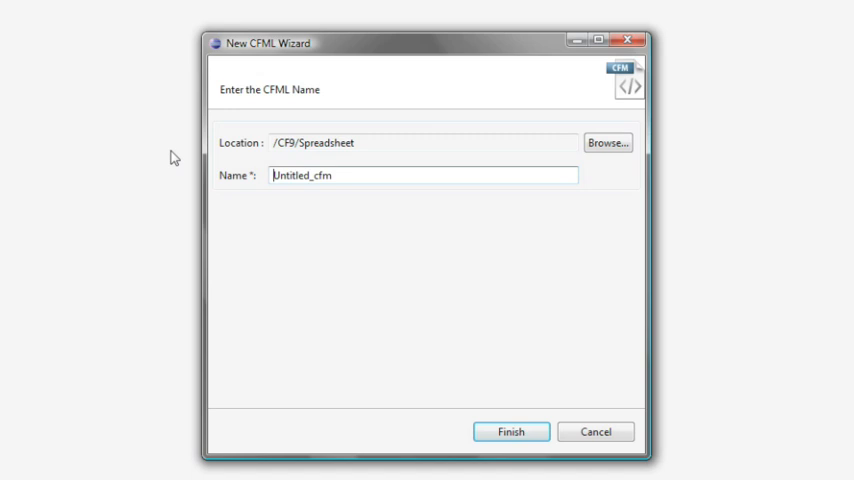
{"action": "type", "text": "create"}
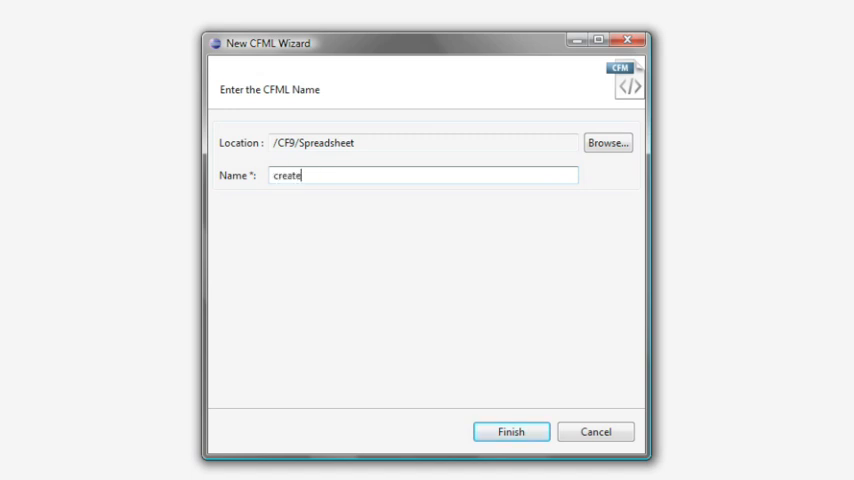
{"action": "left_click", "coordinate": [510, 431]}
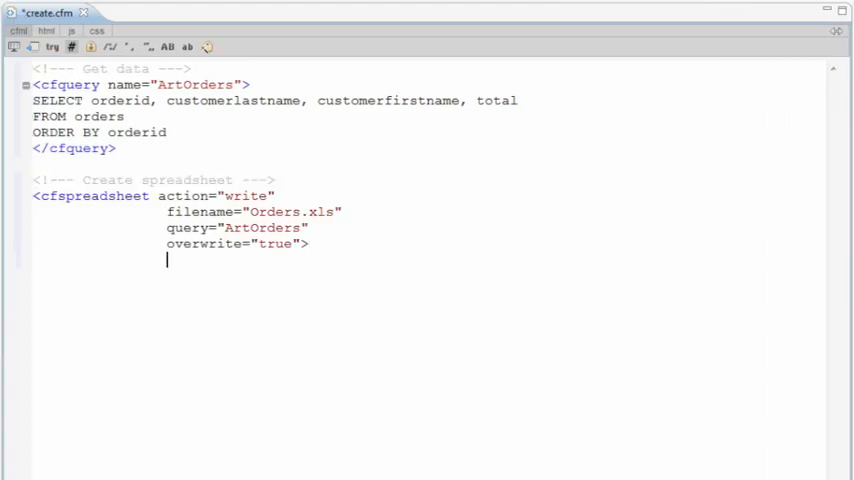
Save create.cfm with its ArtOrders query and Orders.xls write tag.
{"action": "key", "text": "ctrl+s"}
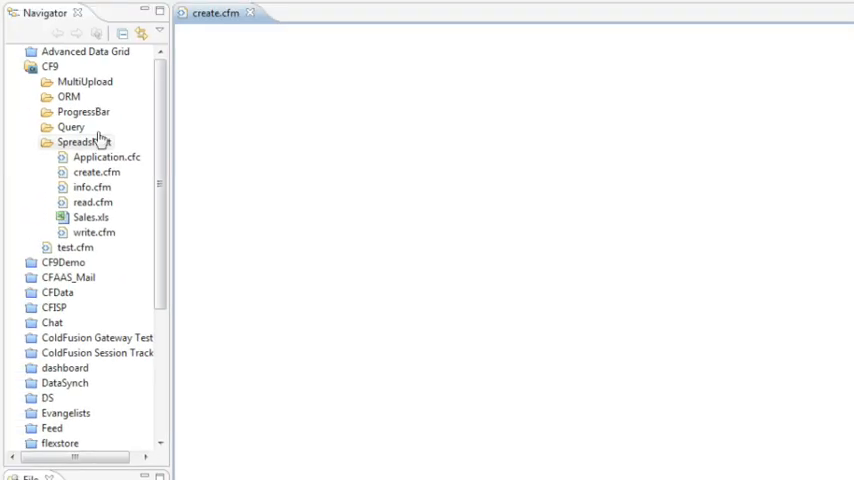
Refresh the Spreadsheet folder in the Navigator to update its file list.
{"action": "right_click", "coordinate": [84, 142]}
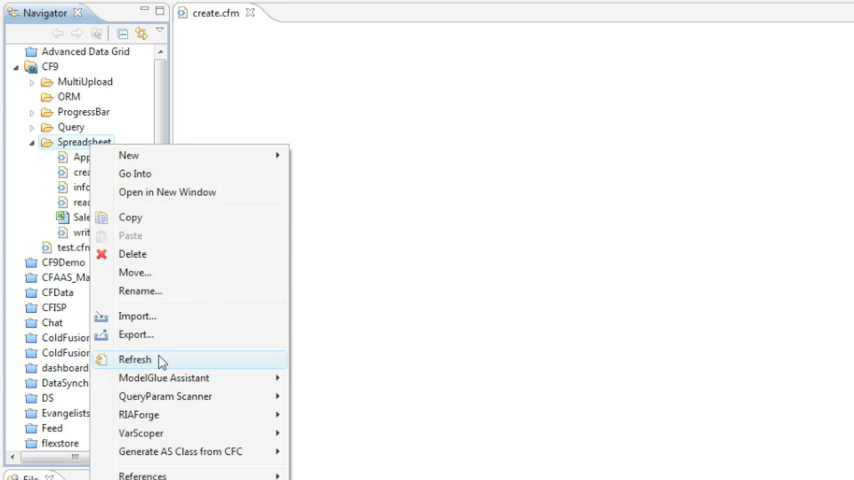
{"action": "left_click", "coordinate": [135, 359]}
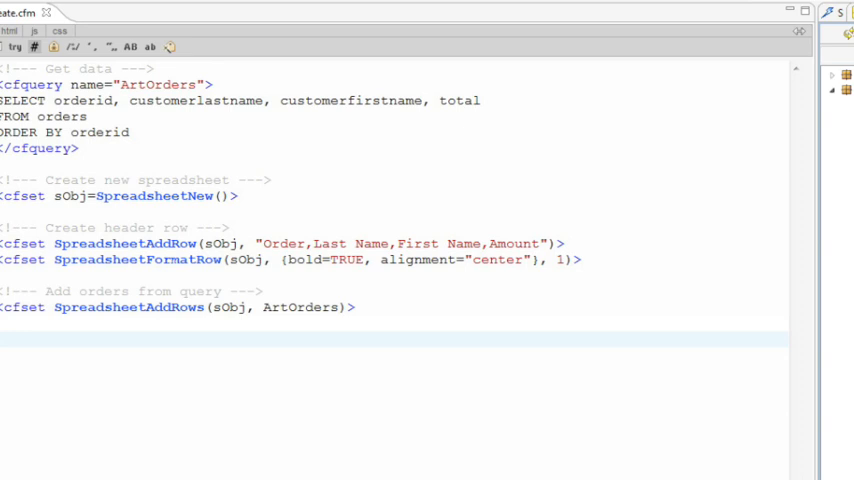
Add a cfspreadsheet write of sObj to Orders.xls, then view and close the generated Orders.xls.
{"action": "type", "text": "<!--- Save it ---><cfspreadsheet action=\"write\" name=\"sObj\" filename=\"Orders.xls\" overwrite=\"true\">"}
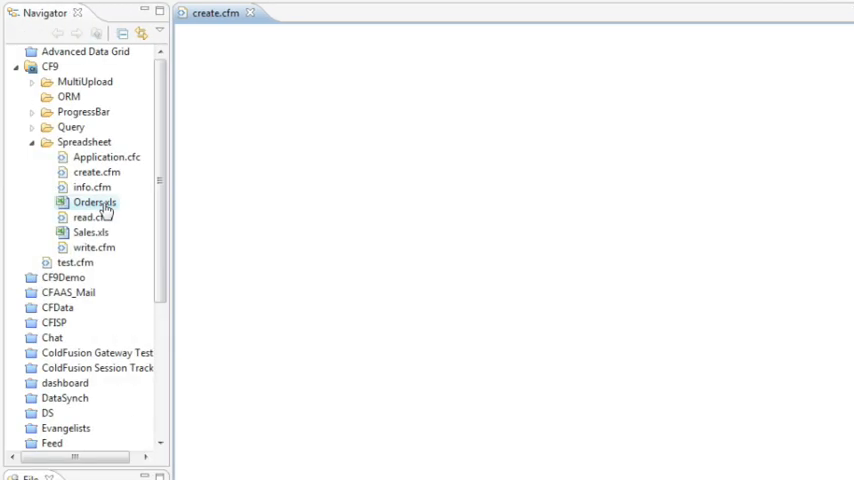
{"action": "double_click", "coordinate": [95, 202]}
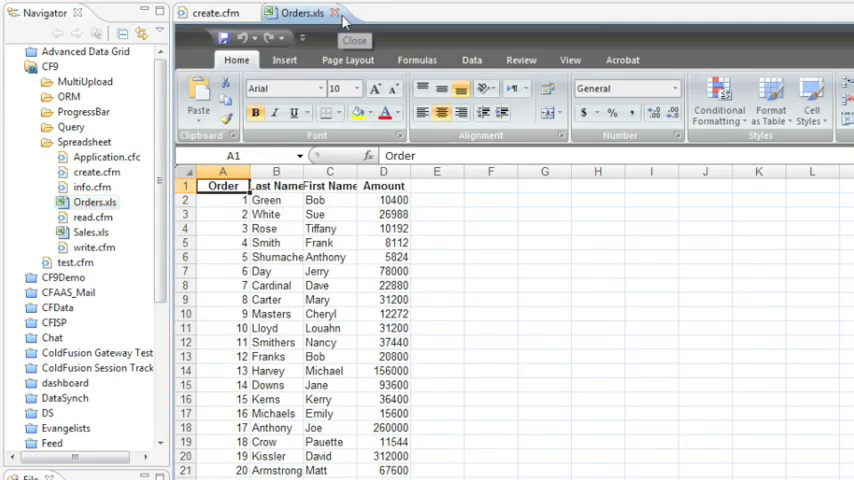
{"action": "left_click", "coordinate": [214, 12]}
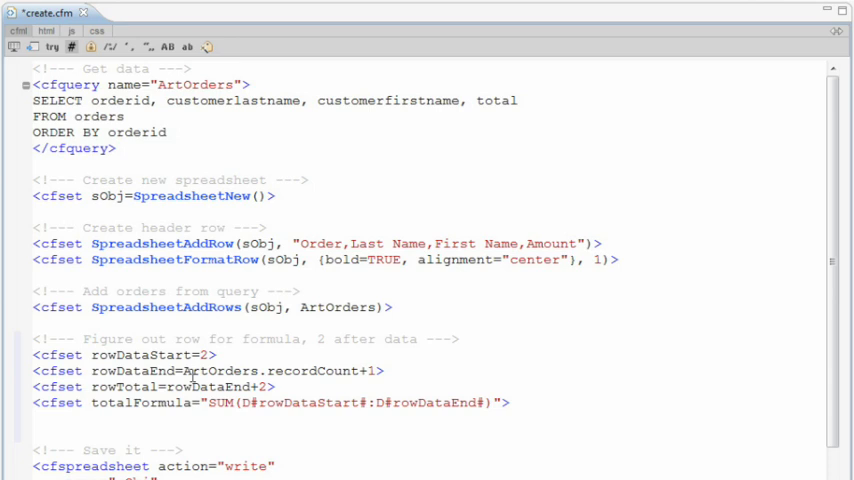
{"action": "mouse_move", "coordinate": [350, 370]}
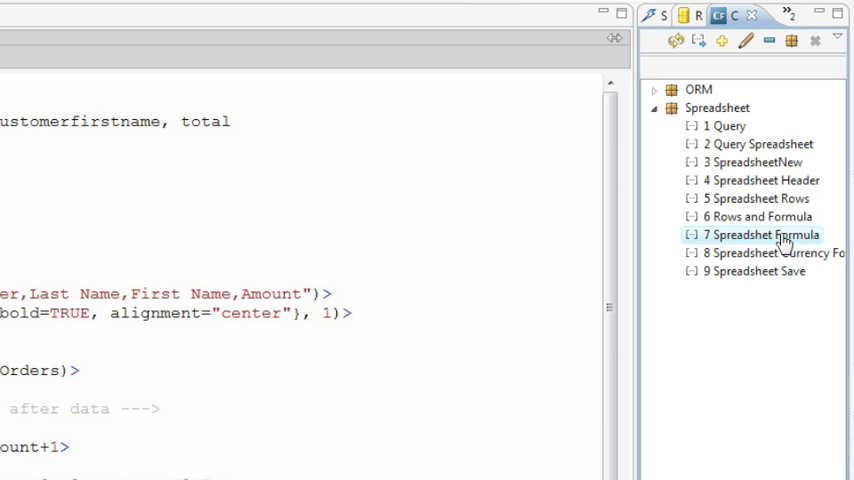
Insert the 7 Spreadsheet Formula snippet to place the TOTAL: label and SUM formula.
{"action": "left_click", "coordinate": [762, 234]}
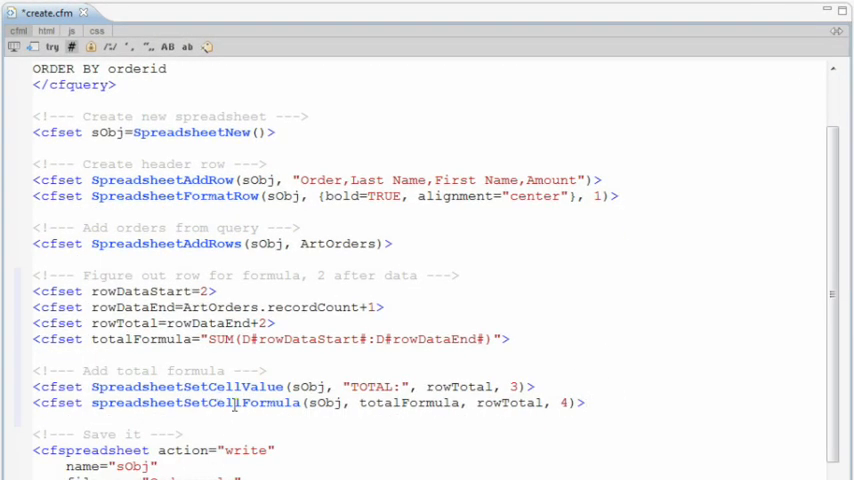